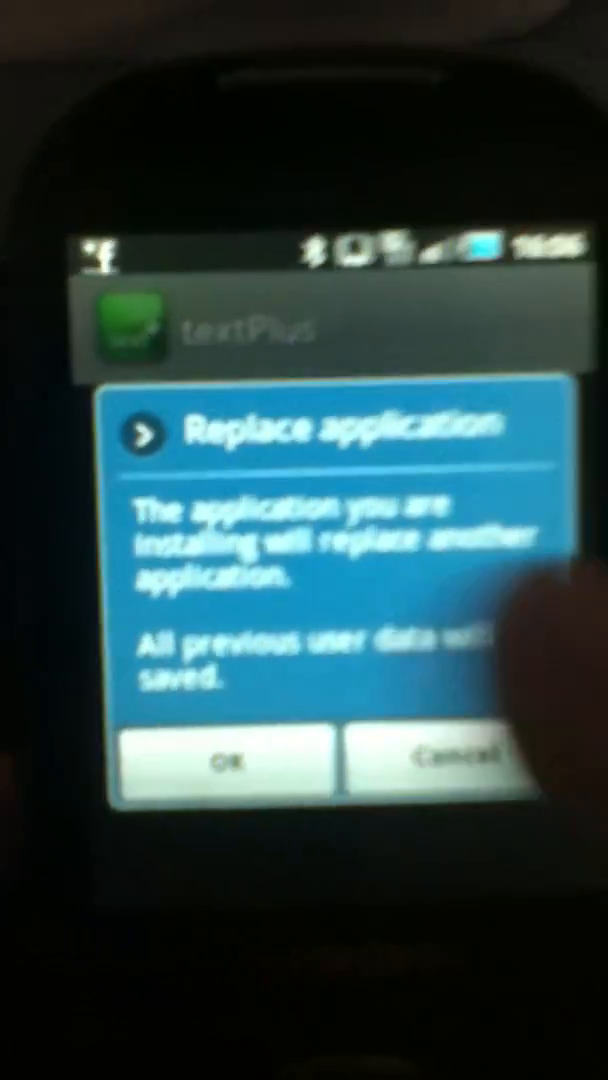
Confirm replacing the existing textPlus app to reach its install permissions prompt.
{"action": "left_click", "coordinate": [236, 759]}
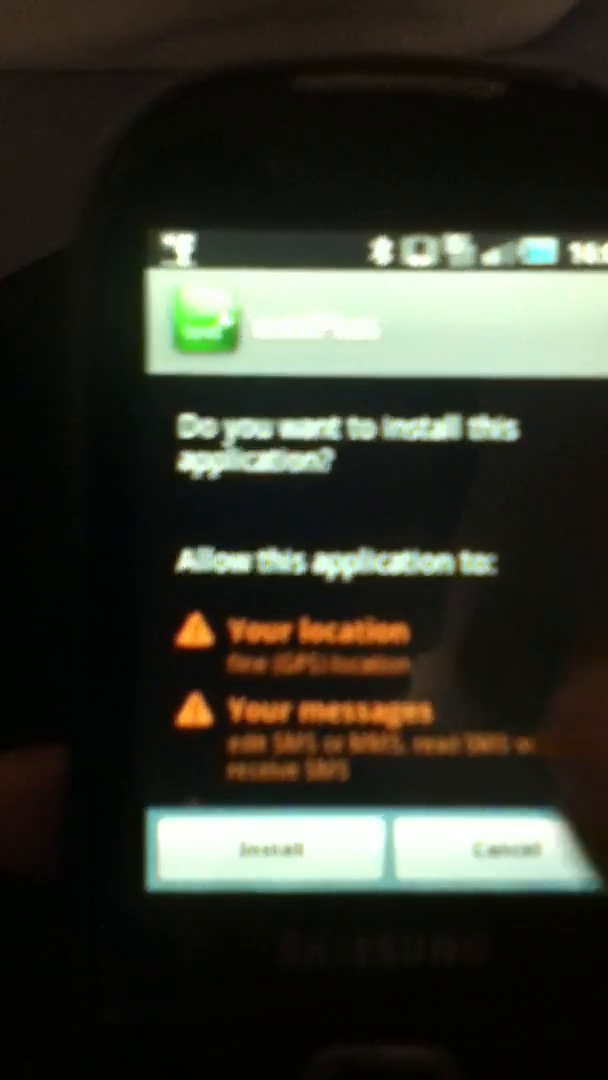